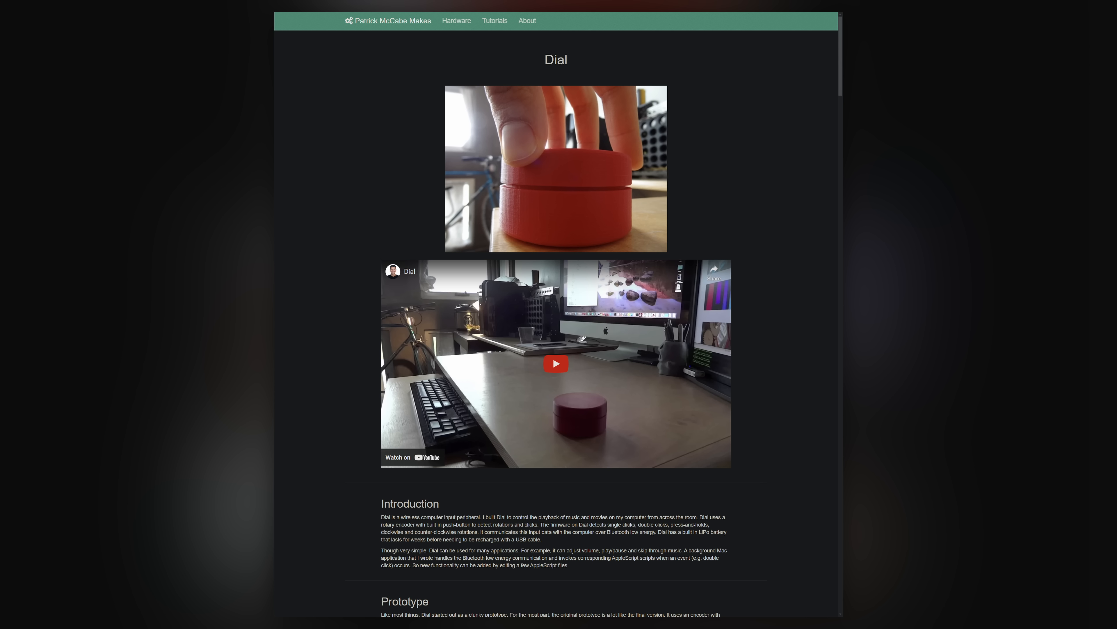
Scroll the Dial project page down to the EagleCAD board layout and PCB photos.
scroll("down", 3)
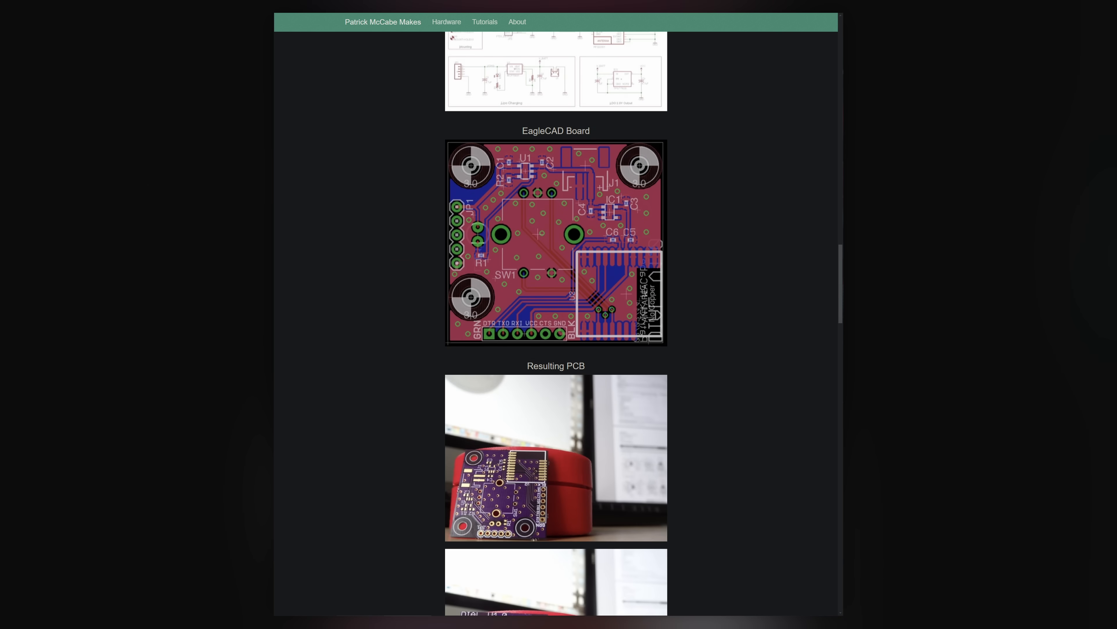
scroll("down", 3)
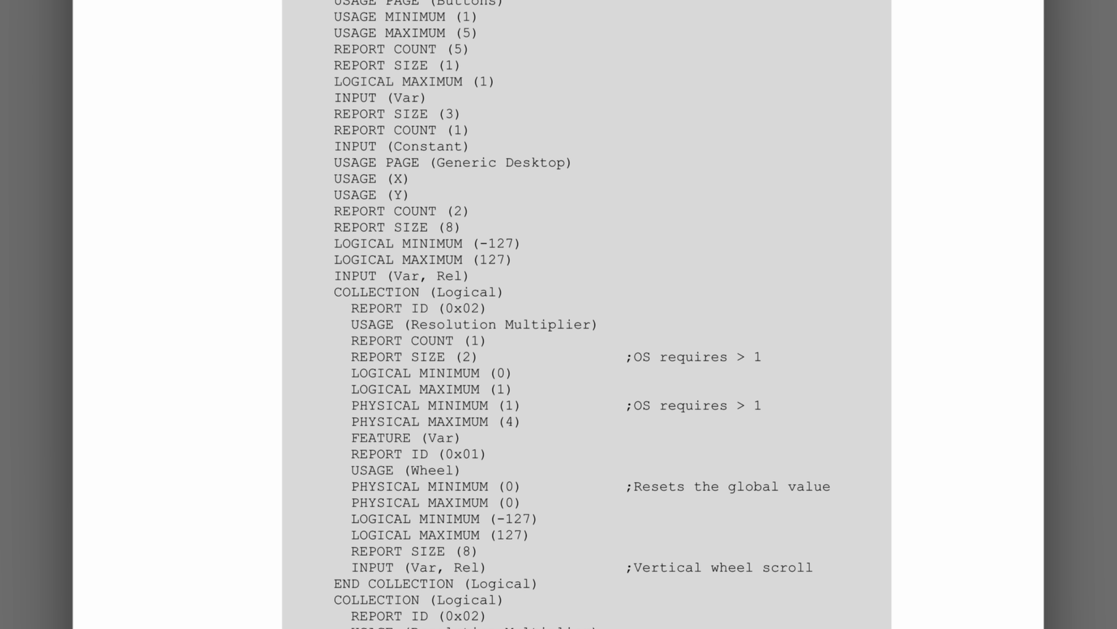
Scroll the HID usage tables PDF to section 4.3.1 Resolution Multiplier and its Wheel Control example.
double_click(455, 325)
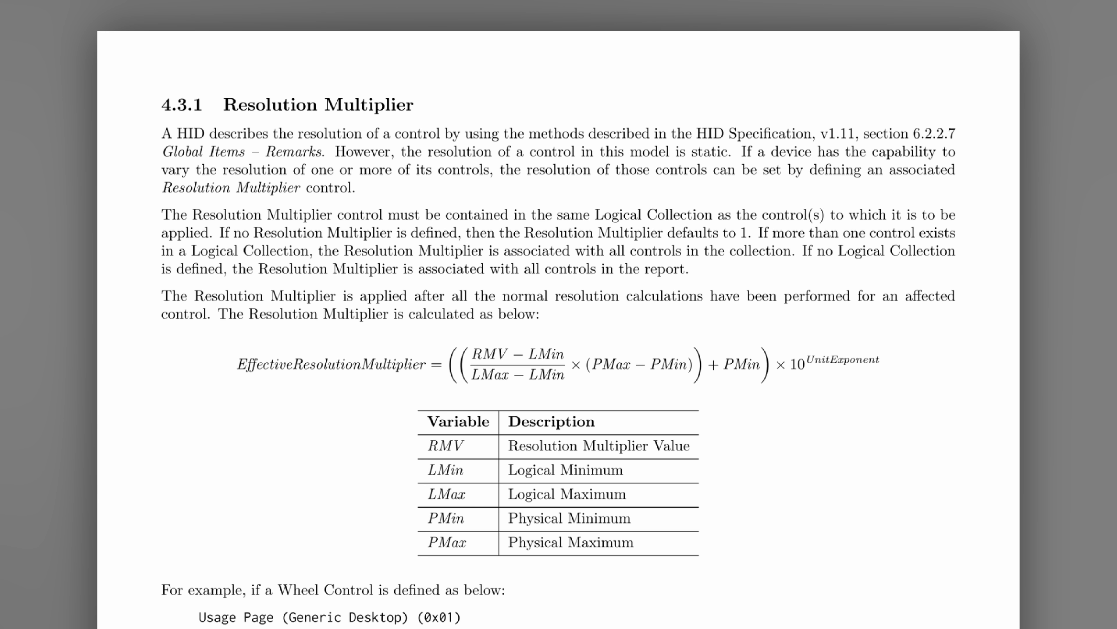
scroll("down", 3)
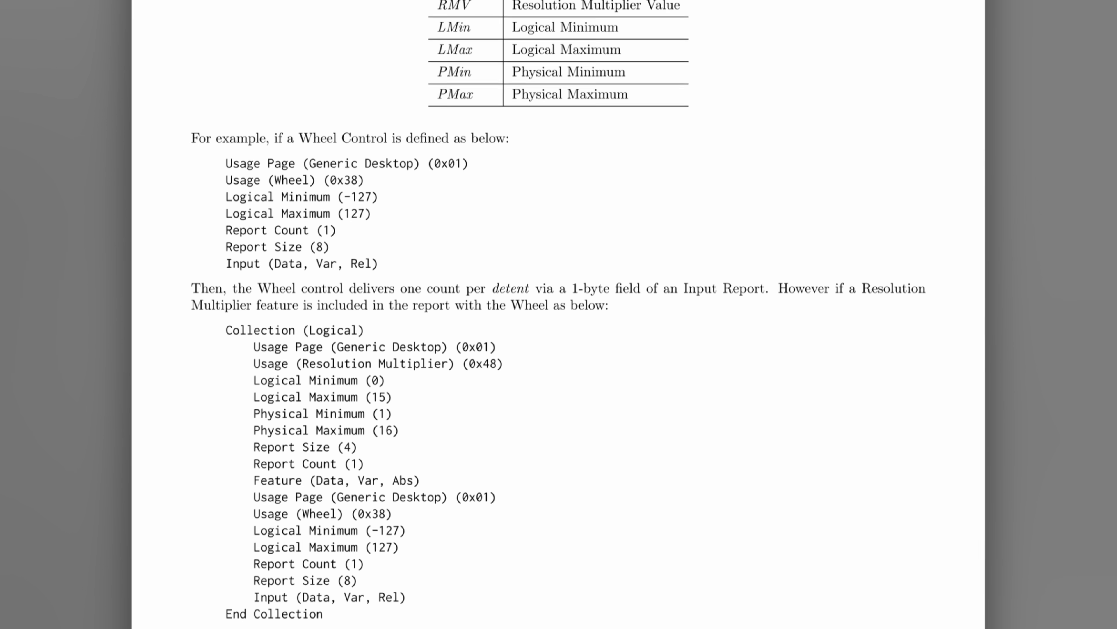
scroll("up", 3)
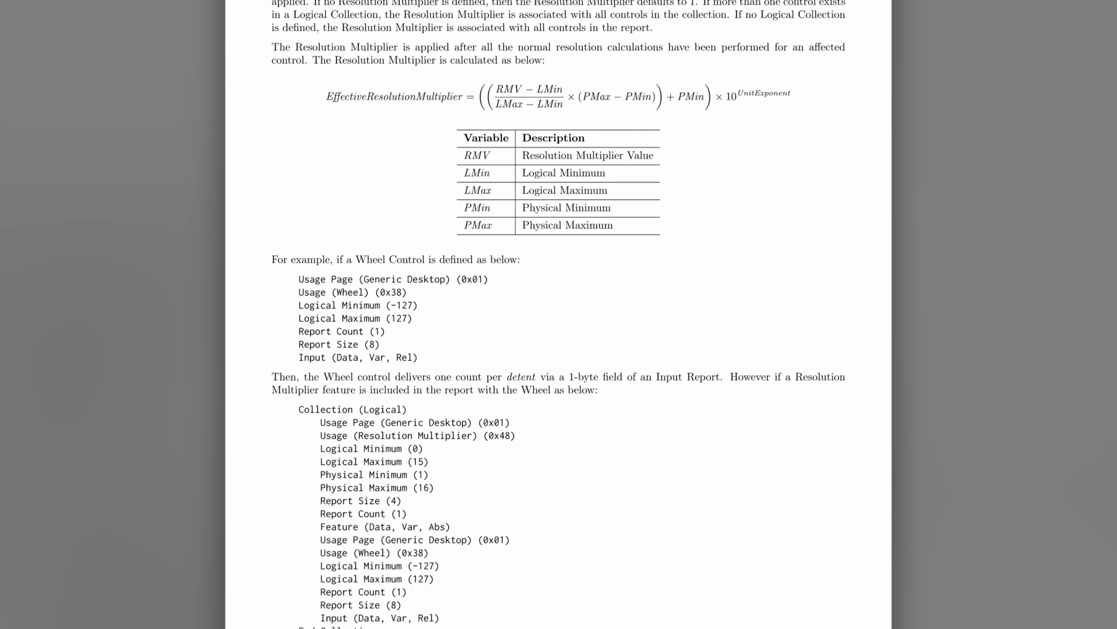
scroll("up", 3)
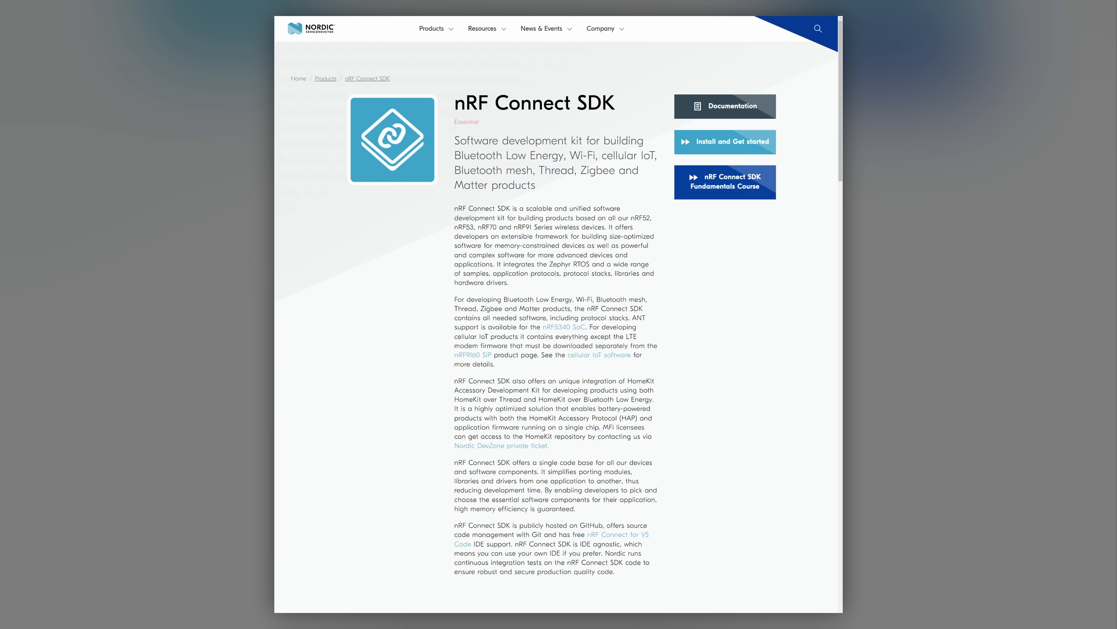
Go from the nRF Connect SDK page to peripheral_hids_mouse main.c and scroll to report_map.
left_click(725, 106)
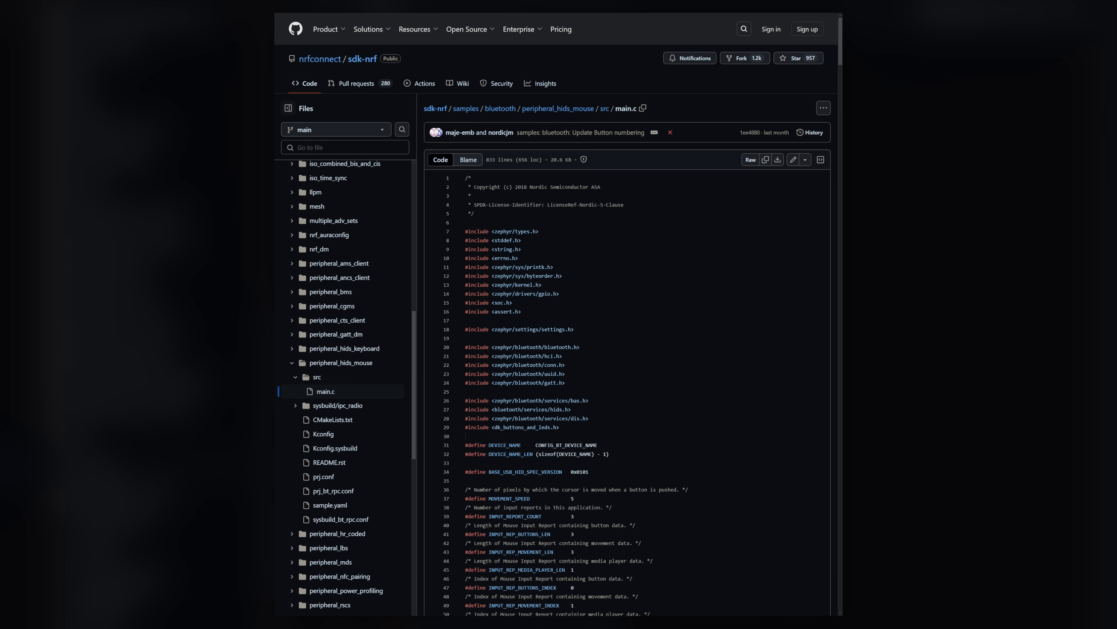
scroll("down", 3)
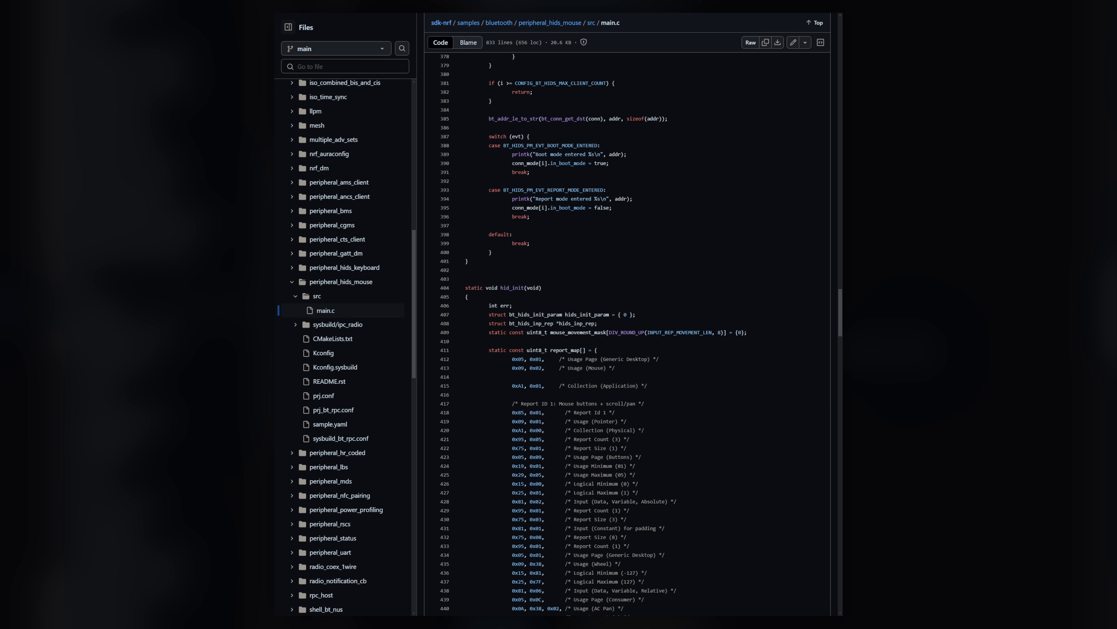
scroll("down", 3)
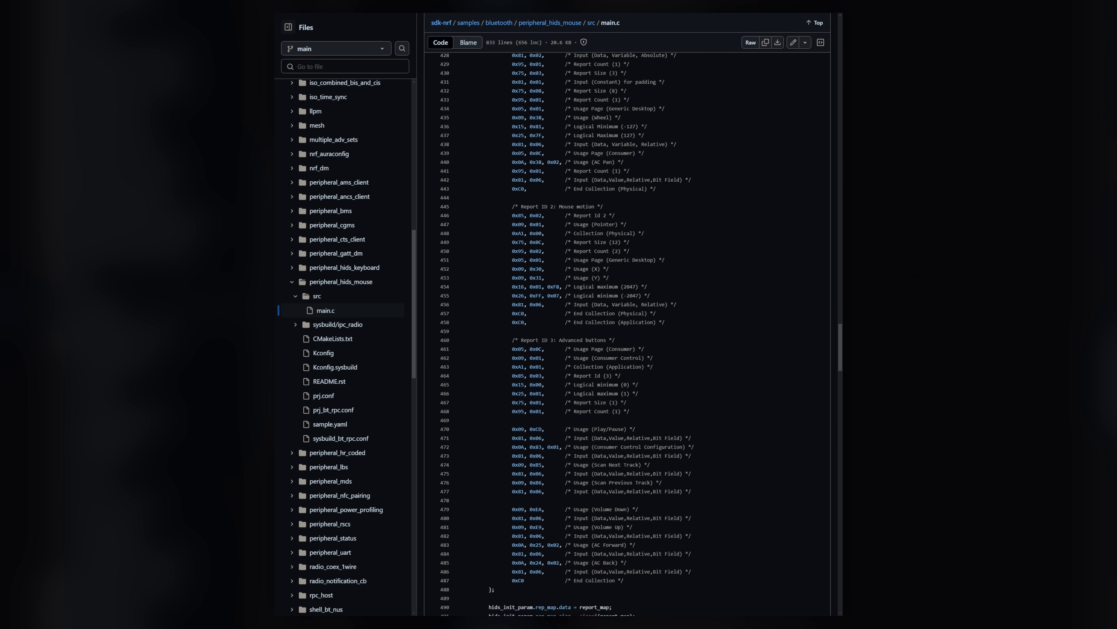
scroll("down", 3)
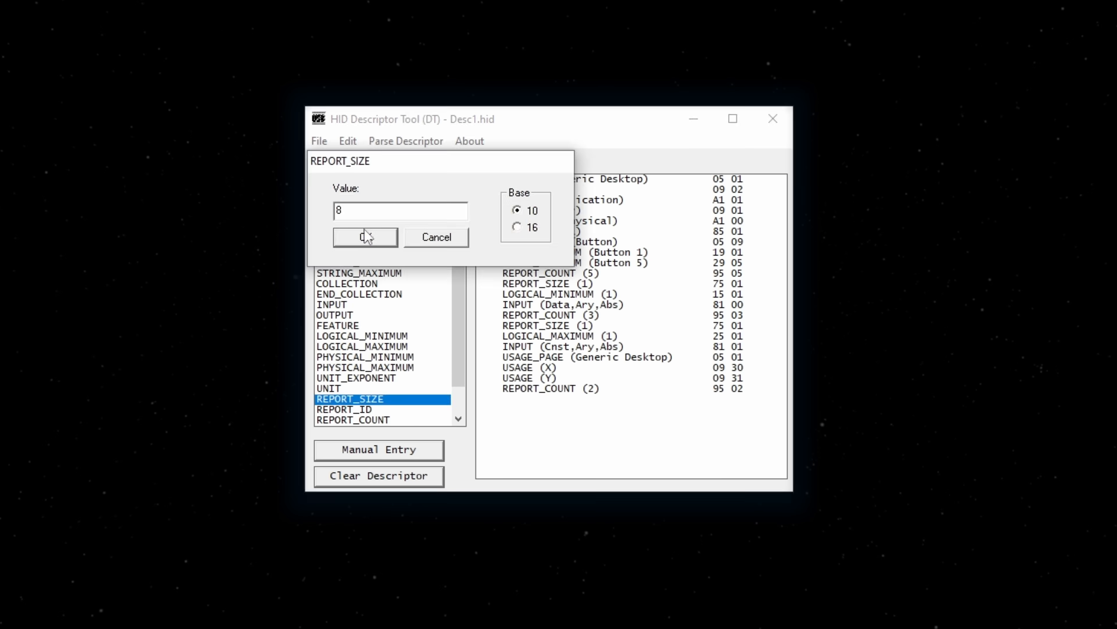
Browse the Generic Desktop usages list in HID Descriptor Tool's USAGE picker.
left_click(366, 237)
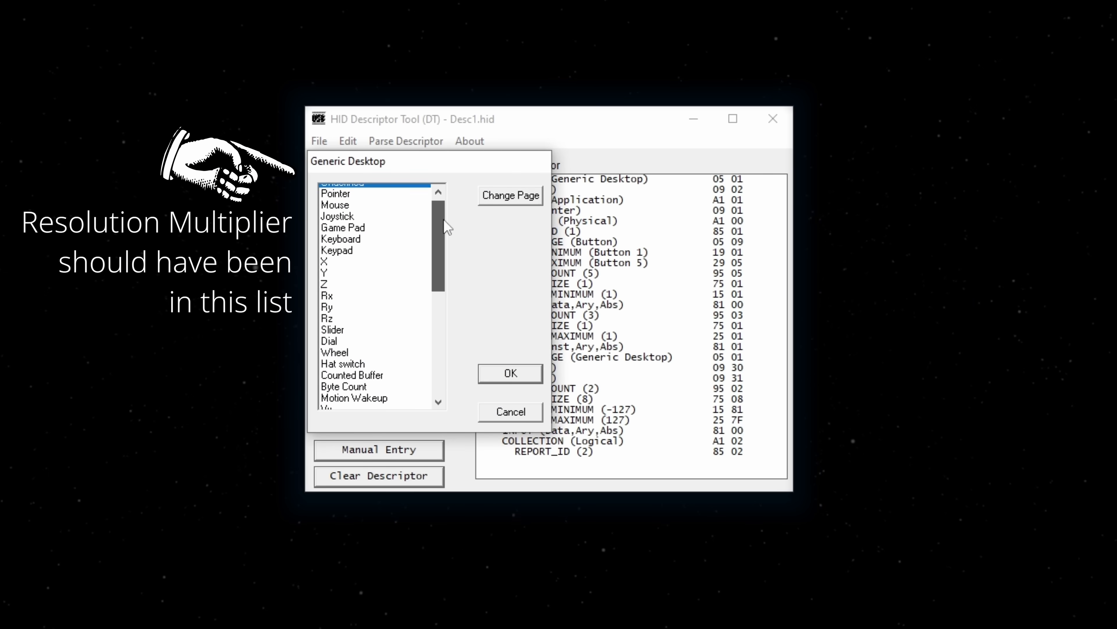
scroll("down", 3)
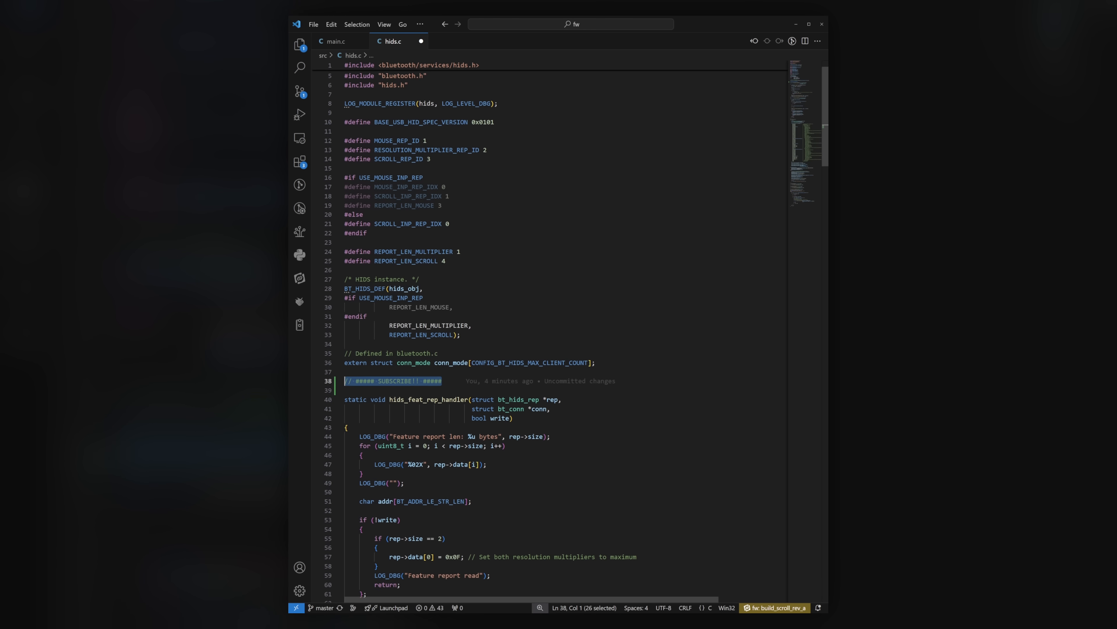
Scroll hids.c down through the report ID defines to hids_feat_rep_handler.
scroll("down", 3)
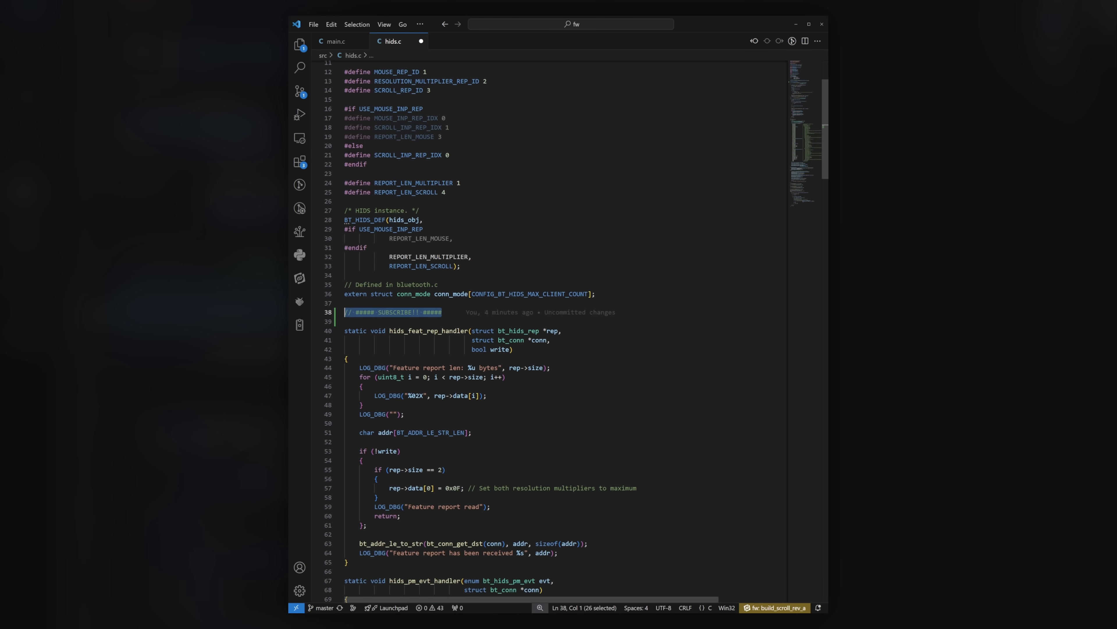
scroll("down", 3)
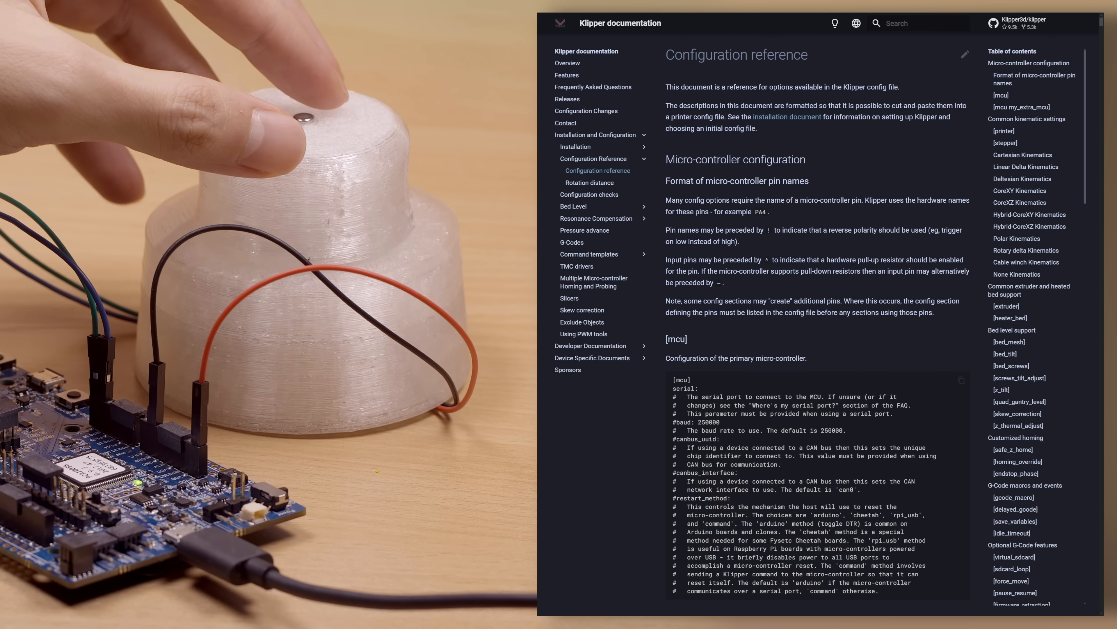
Scroll the Klipper configuration reference with the dial from [mcu] down to G-Code macros and events.
scroll("down", 3)
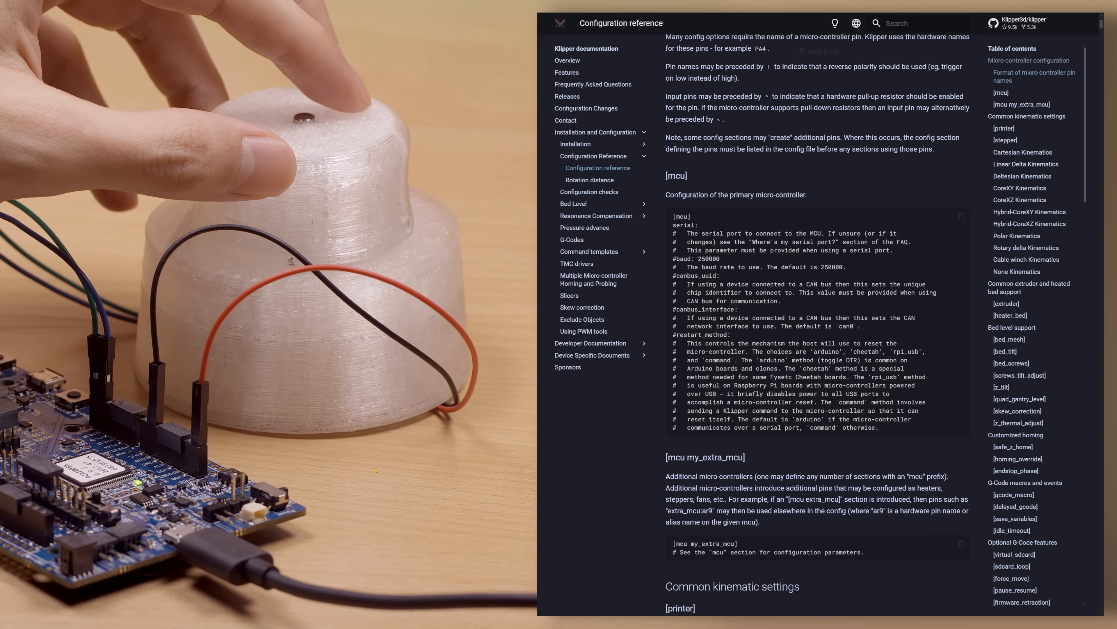
scroll("down", 3)
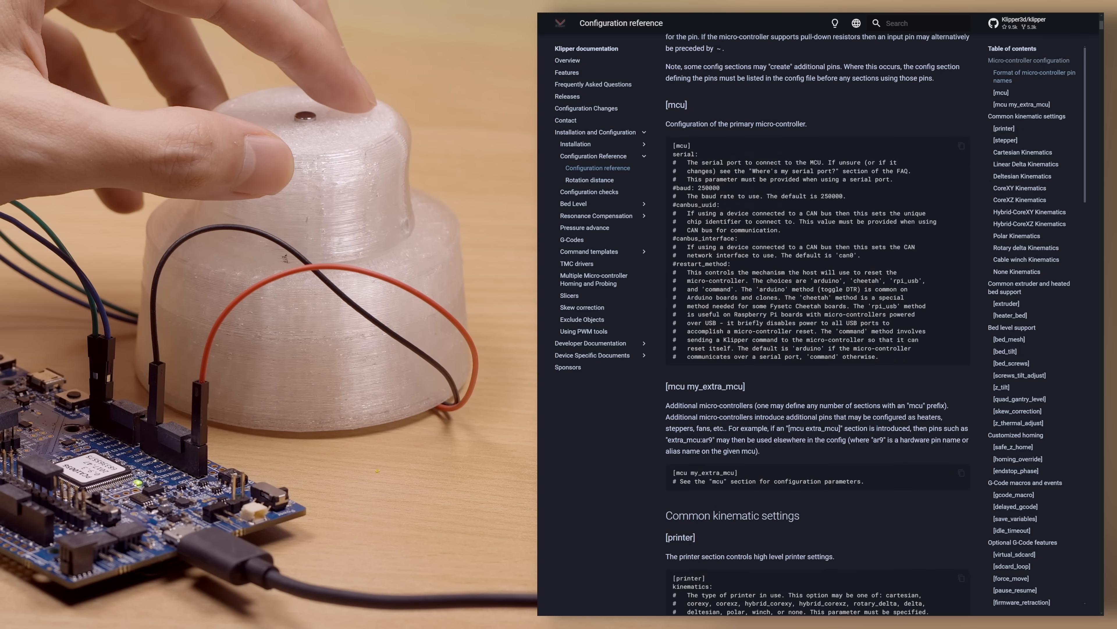
scroll("down", 3)
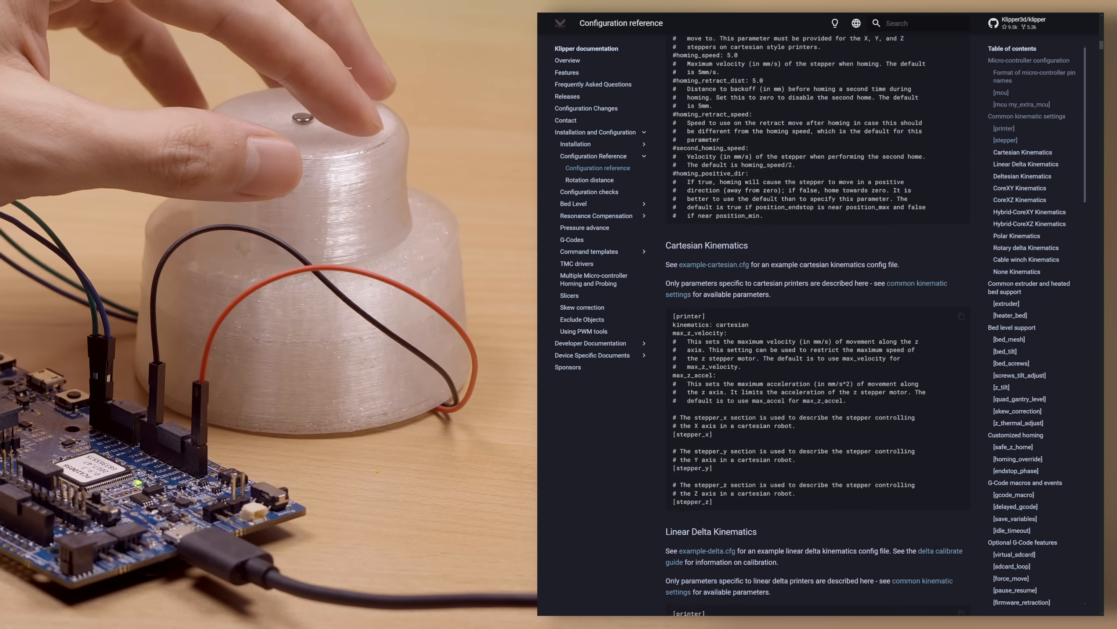
scroll("down", 3)
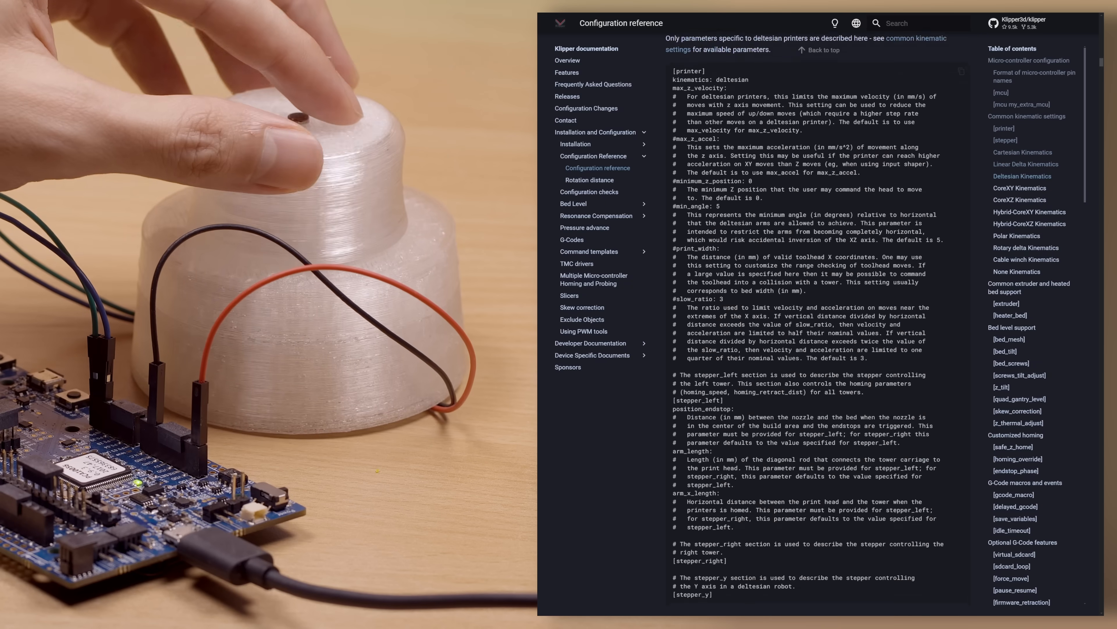
scroll("down", 3)
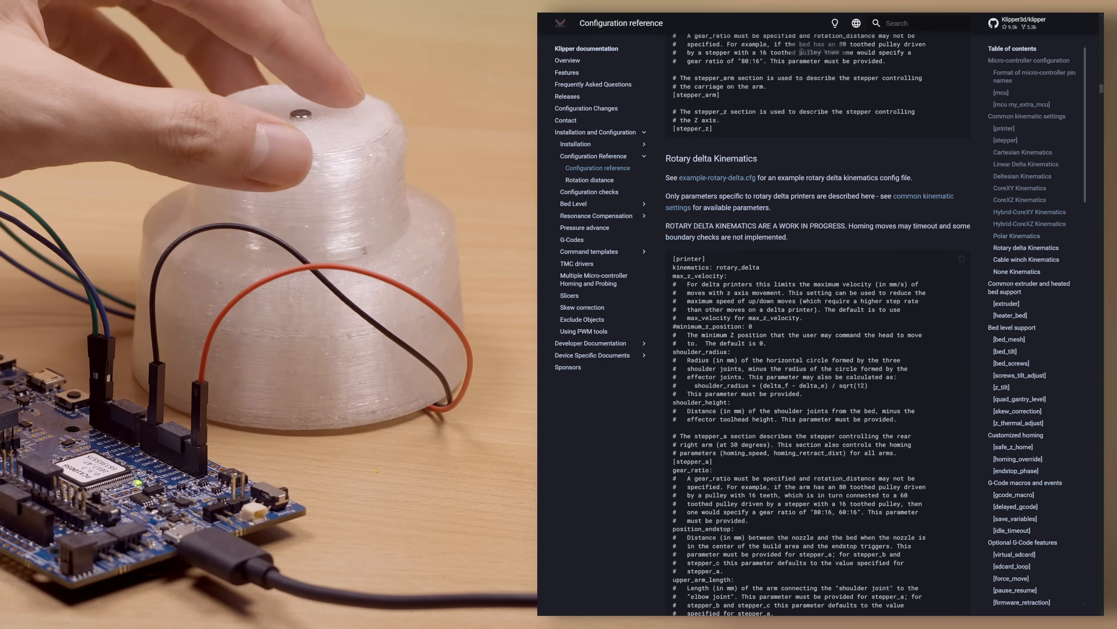
scroll("down", 3)
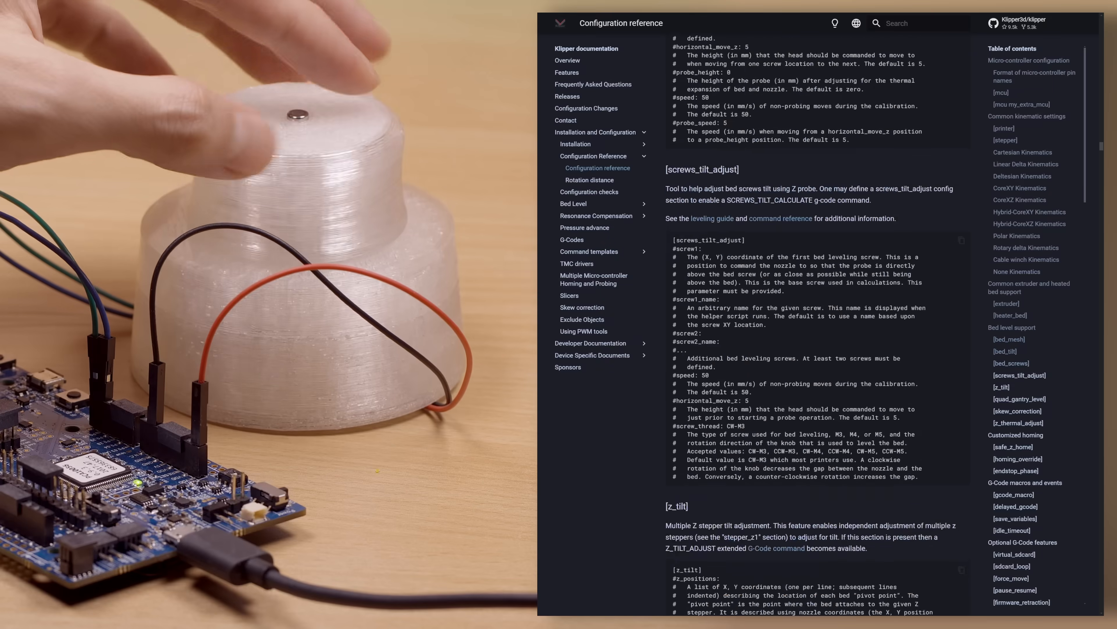
scroll("down", 3)
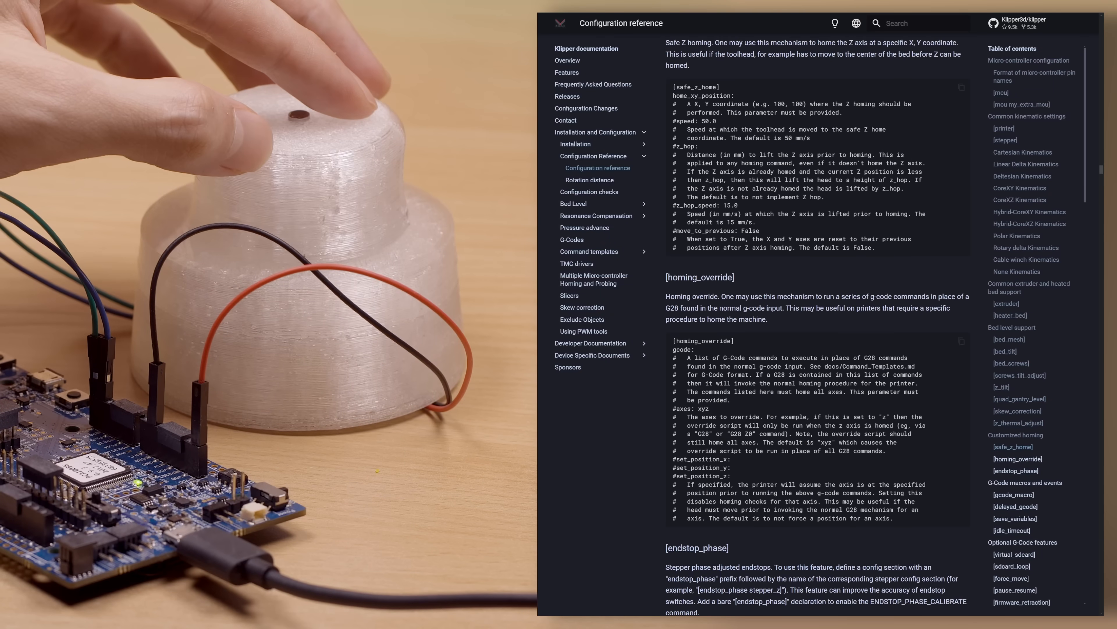
scroll("down", 3)
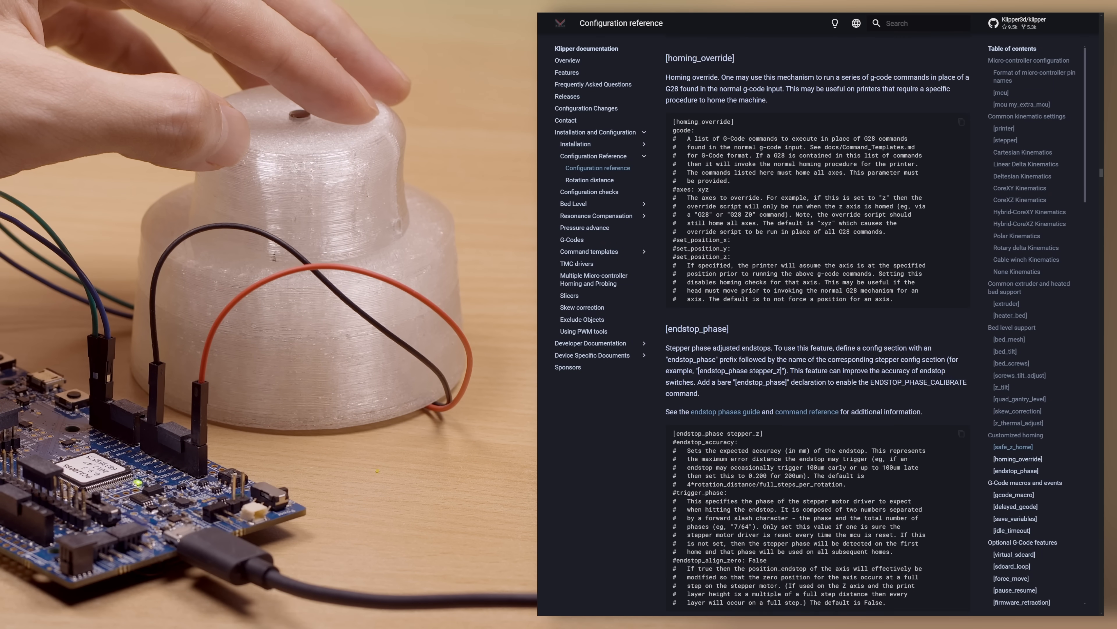
scroll("down", 3)
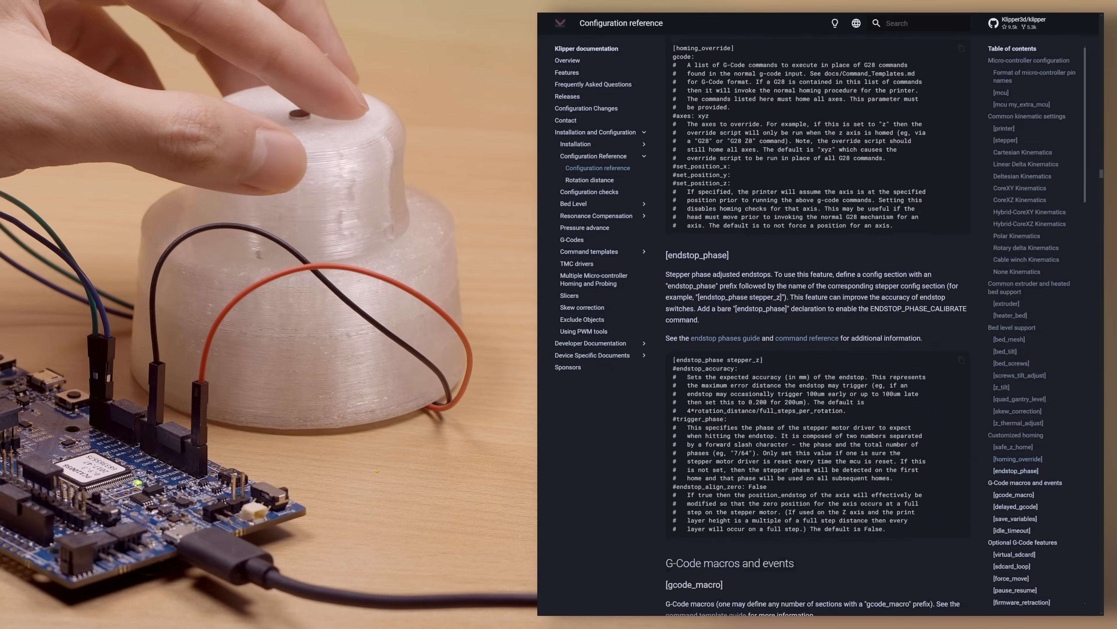
scroll("down", 3)
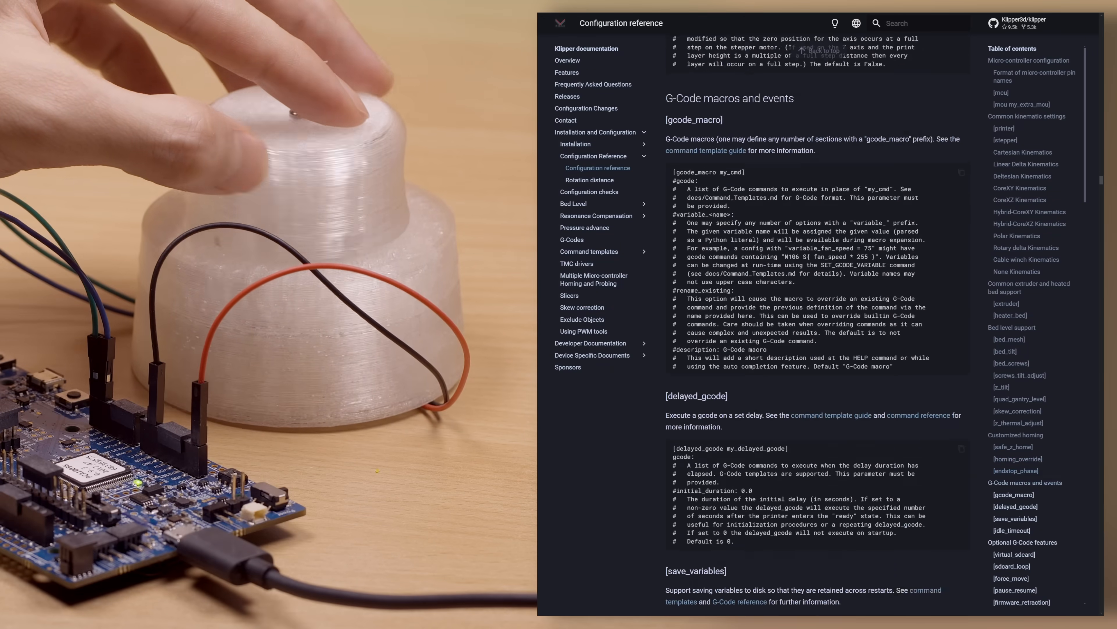
scroll("down", 3)
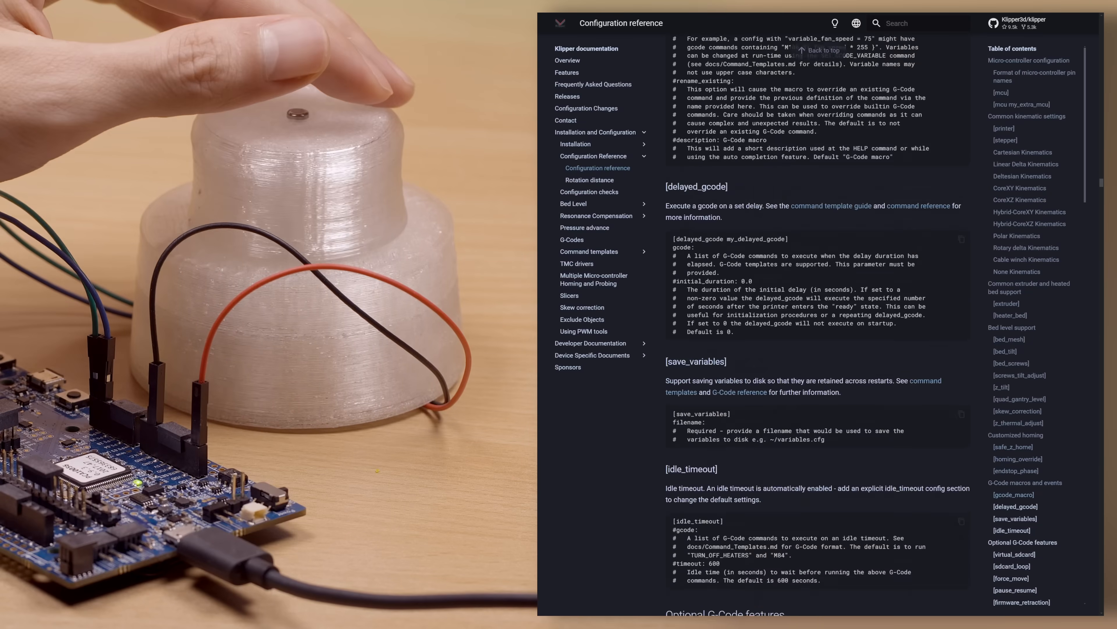
scroll("up", 3)
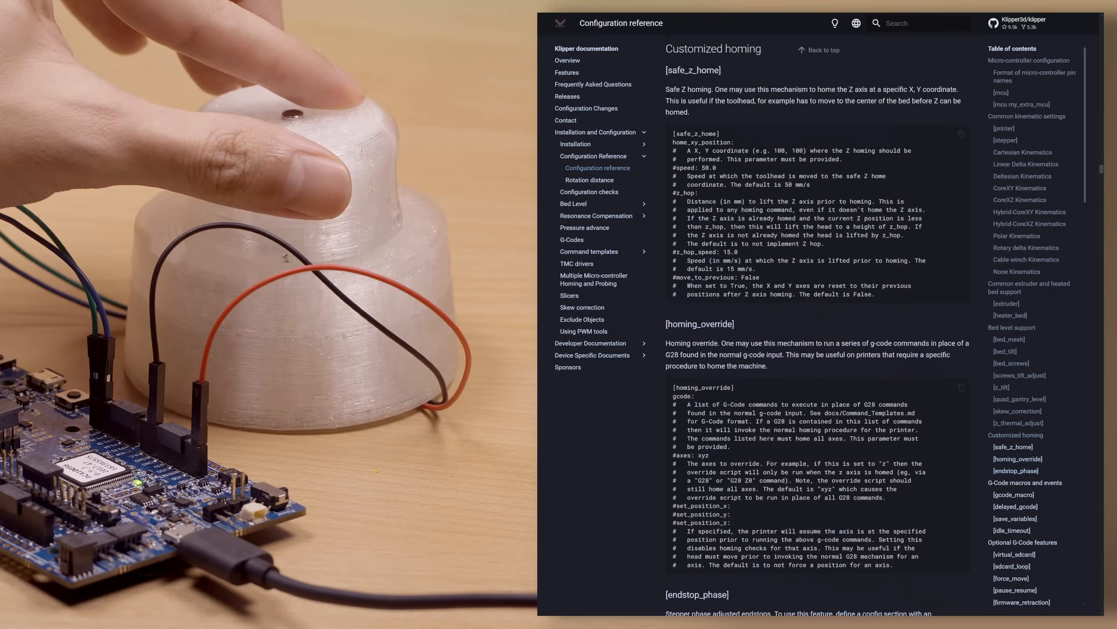
scroll("down", 3)
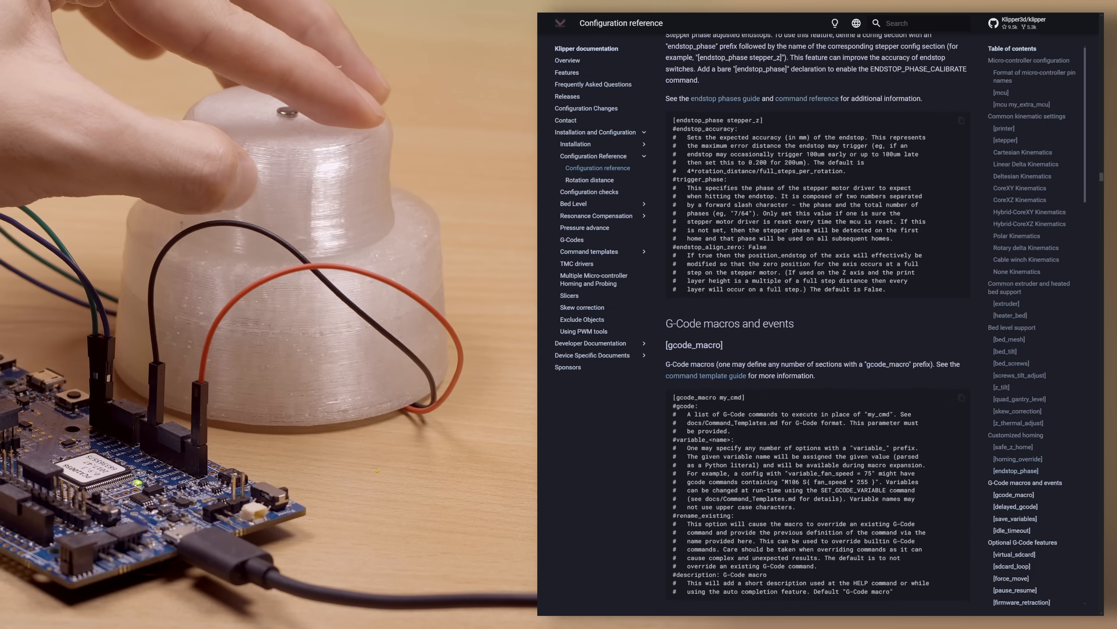
scroll("down", 3)
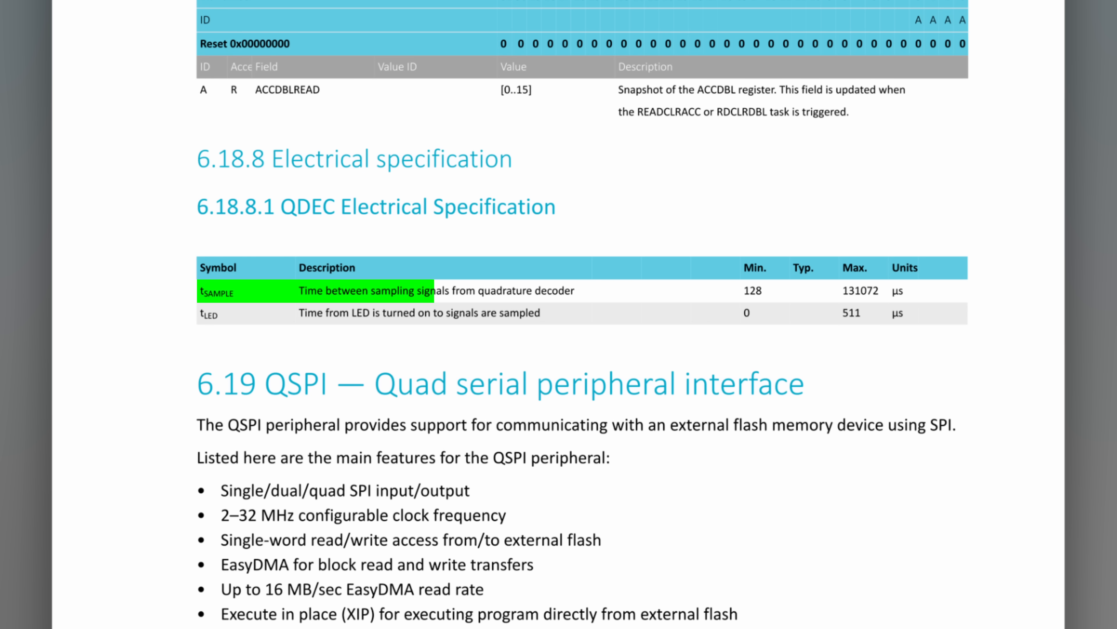
Scroll the nRF datasheet to 6.18.8.1 QDEC Electrical Specification and its tSAMPLE row.
left_click_drag(420, 290, 965, 290)
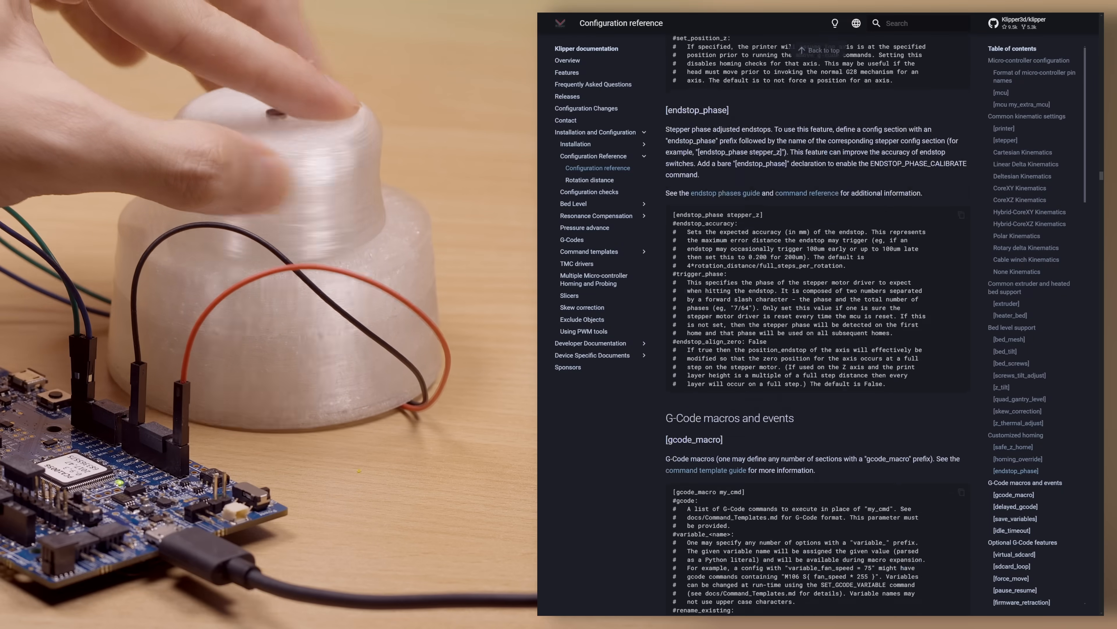
scroll("down", 3)
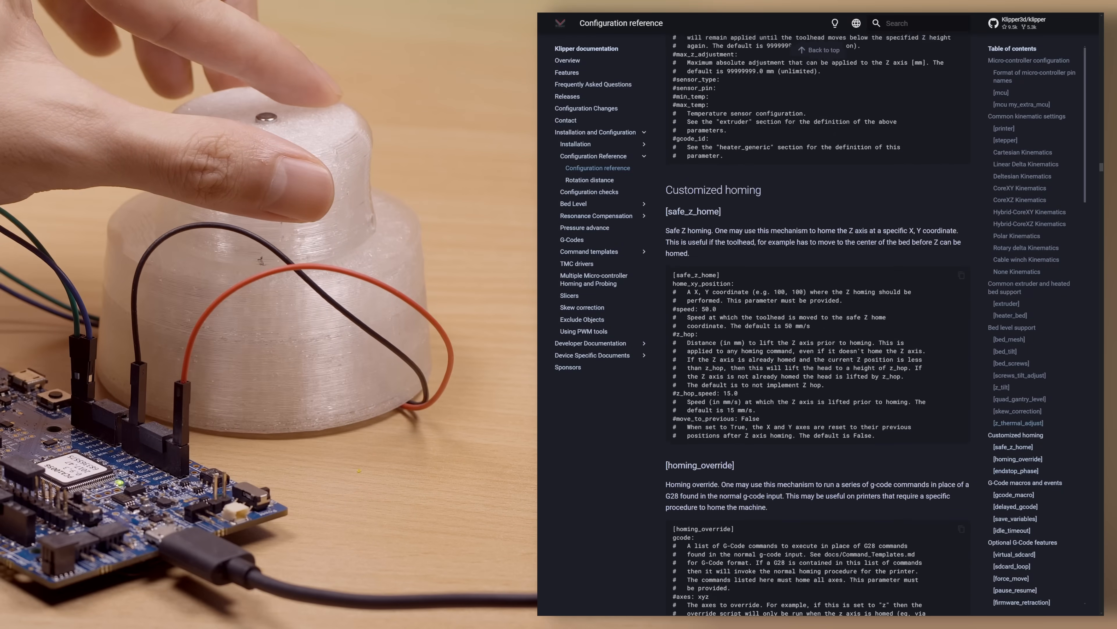
scroll("down", 3)
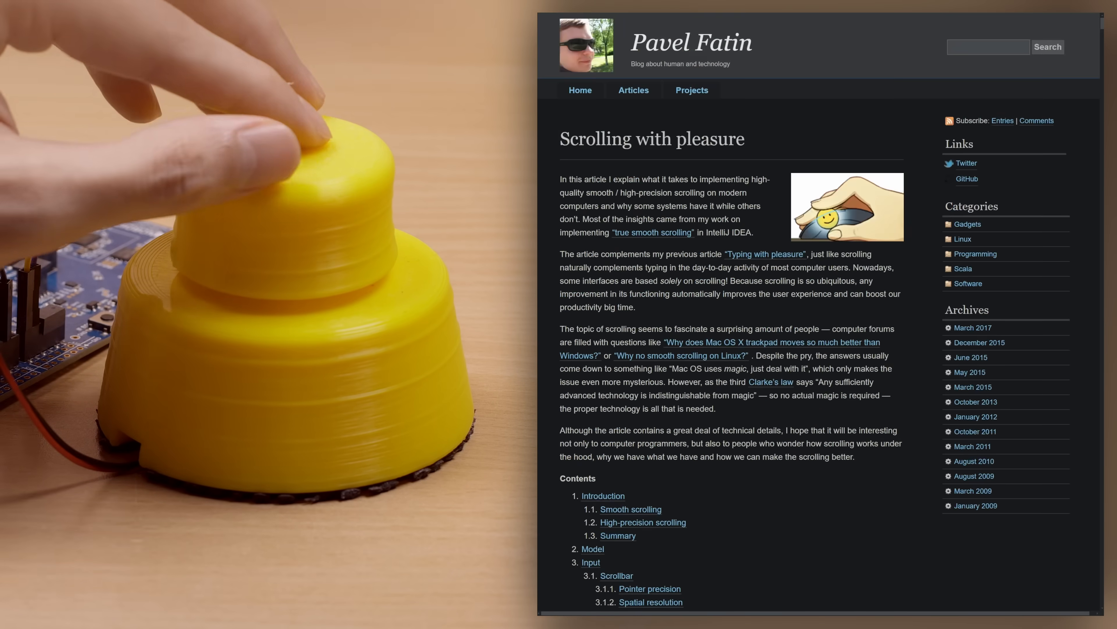
Scroll the smooth-scrolling article down to the mouse wheel scrolling quirks section.
scroll("down", 3)
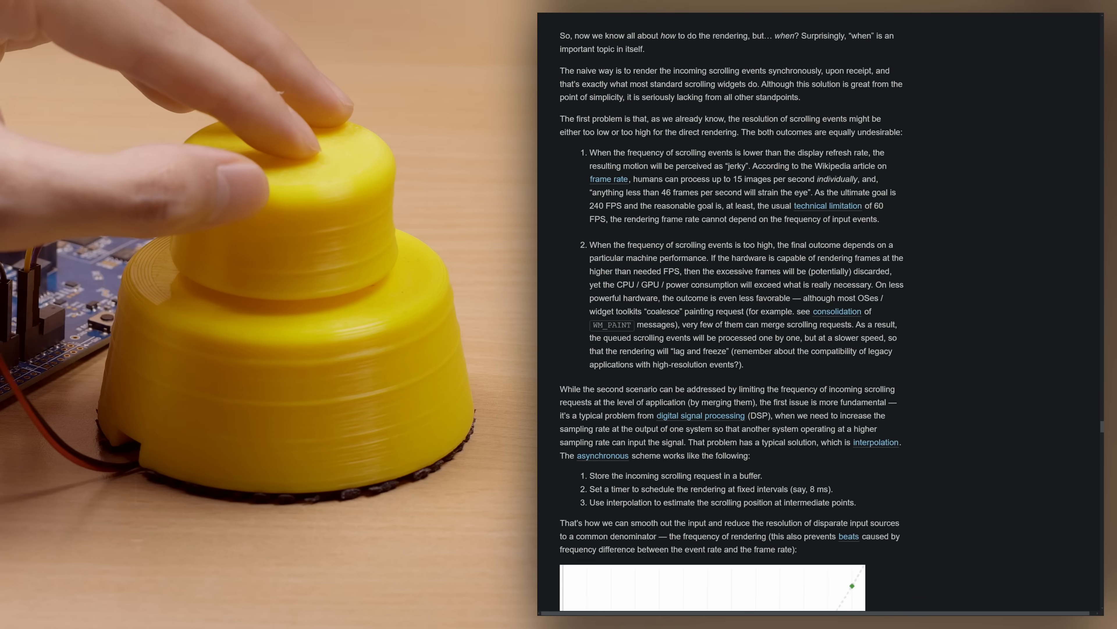
scroll("down", 3)
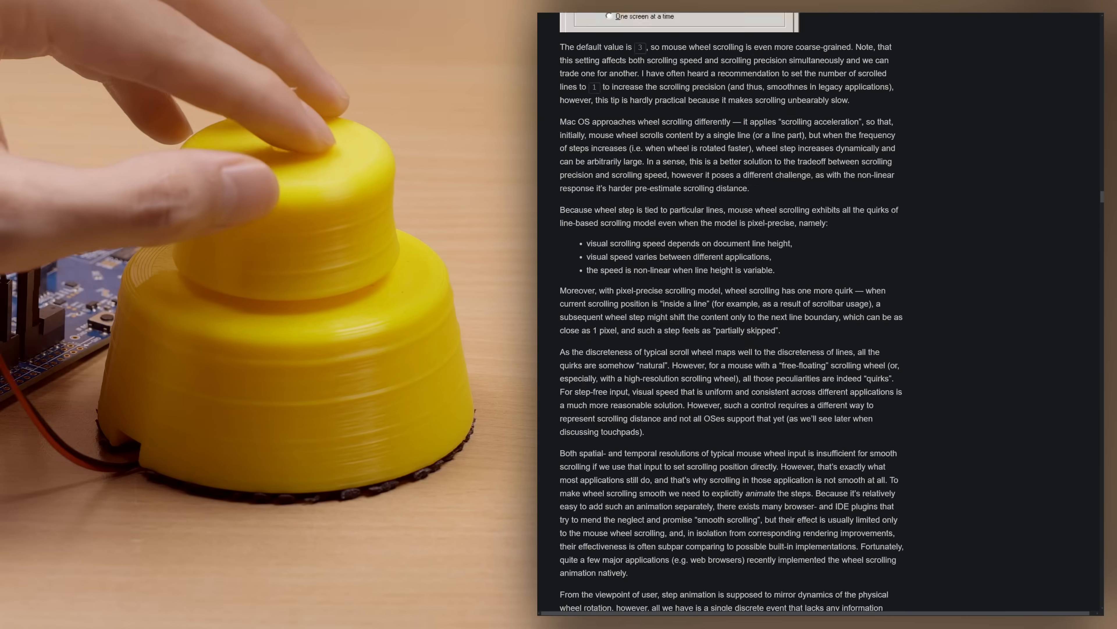
scroll("down", 3)
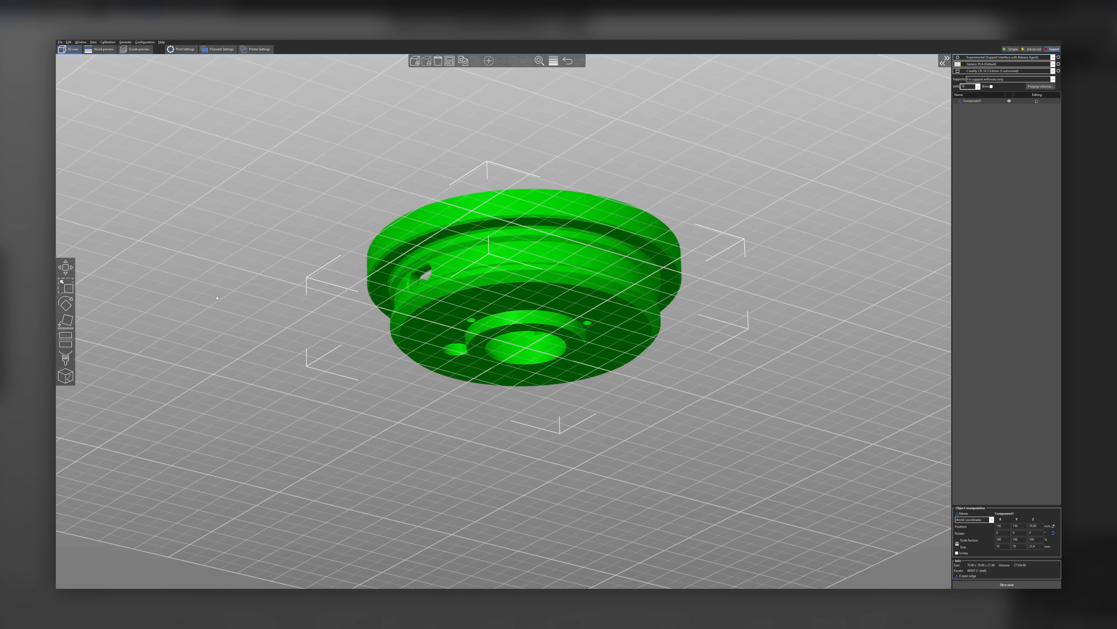
Slice the dial base and inspect its layer preview with support material.
left_click(65, 357)
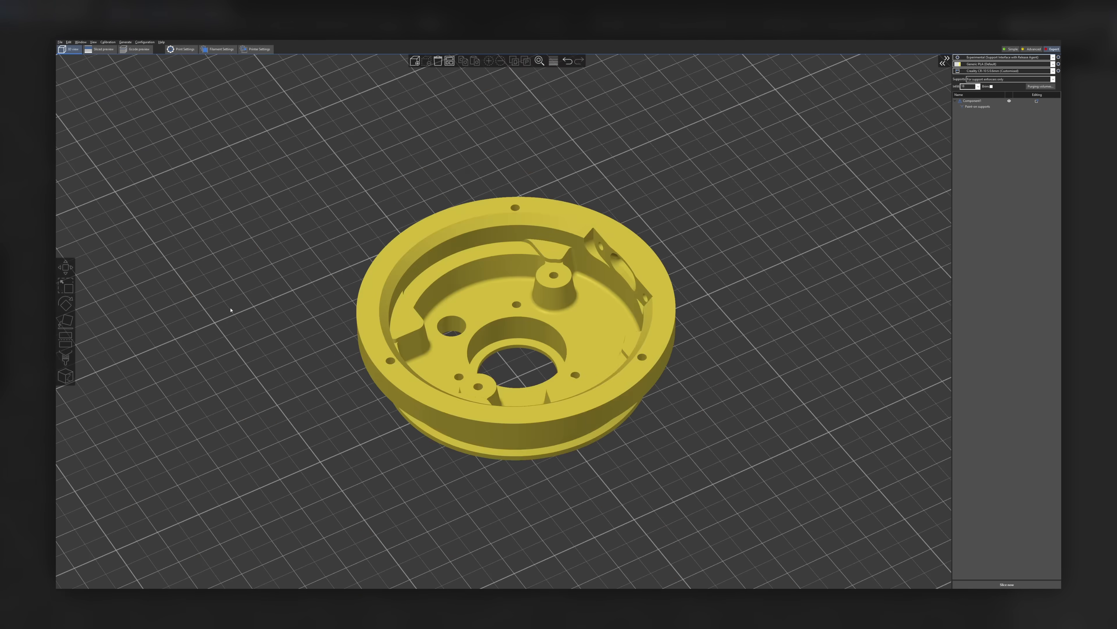
left_click(138, 49)
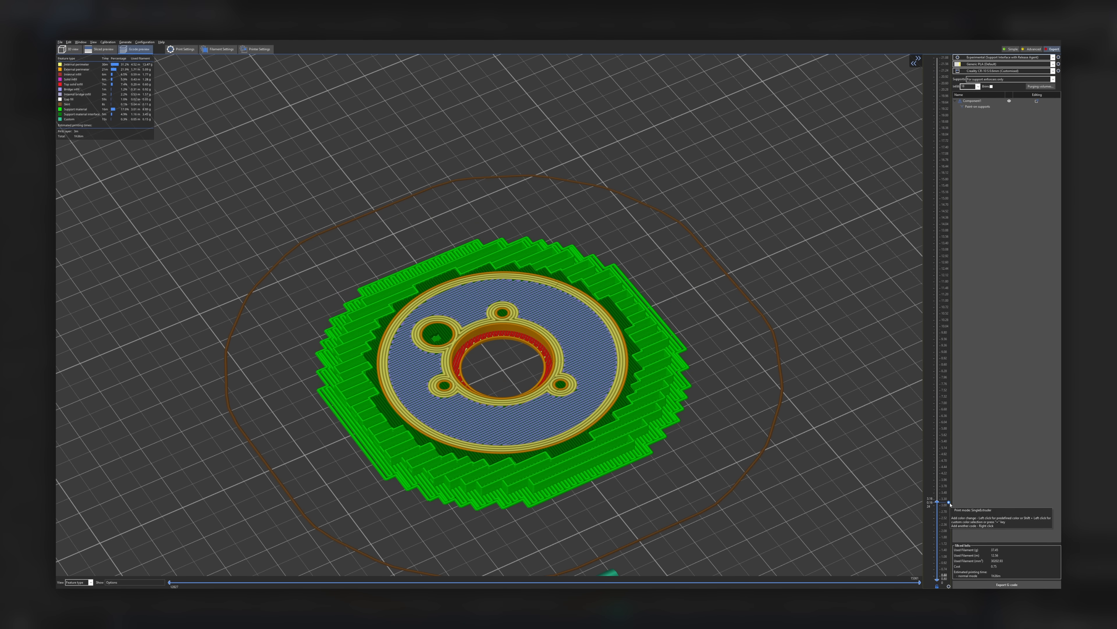
right_click(949, 502)
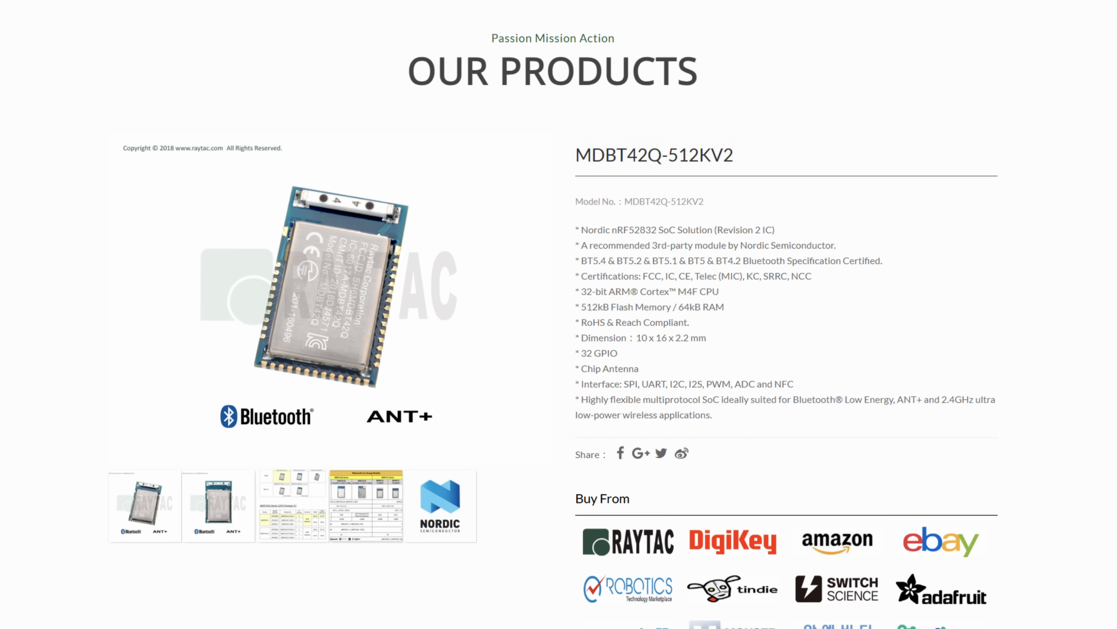
Open the nRF52832 Product Specification PDF from the product page's datasheet link.
left_click(941, 594)
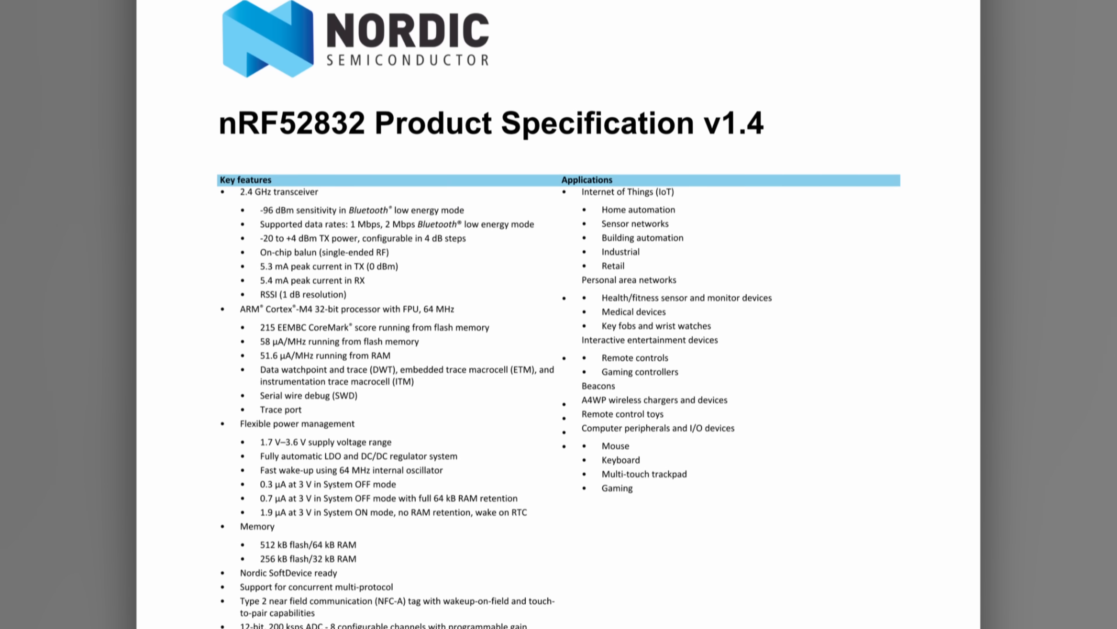
Scroll down through the nRF52832 Product Specification from its key features page using the dial.
scroll("down", 3)
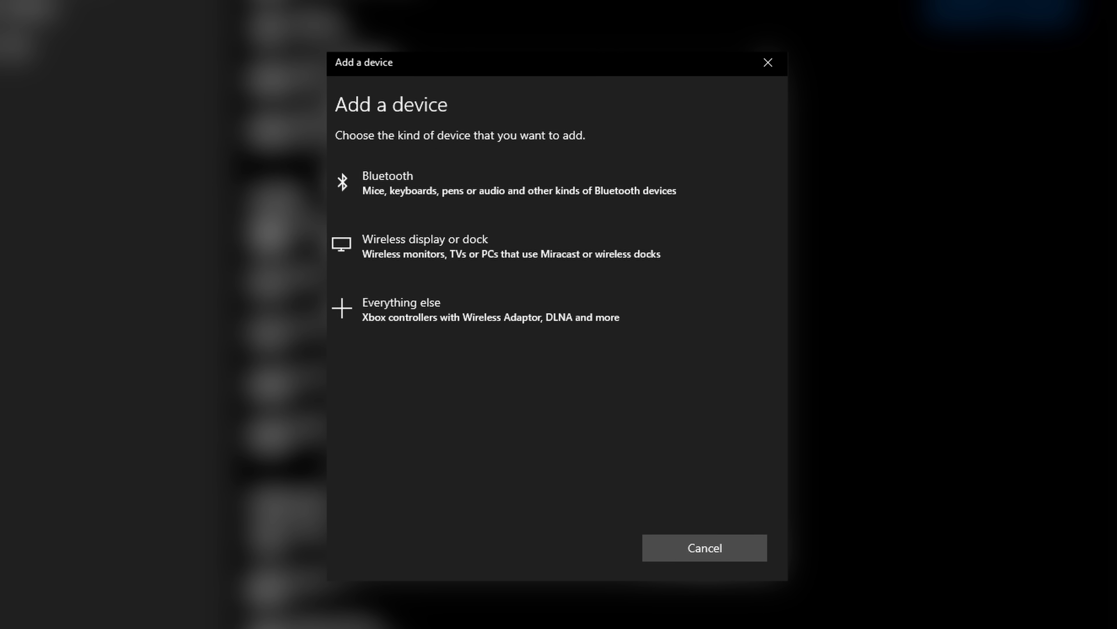
Choose Bluetooth as the kind of device to add in the Add a device dialog.
left_click(387, 181)
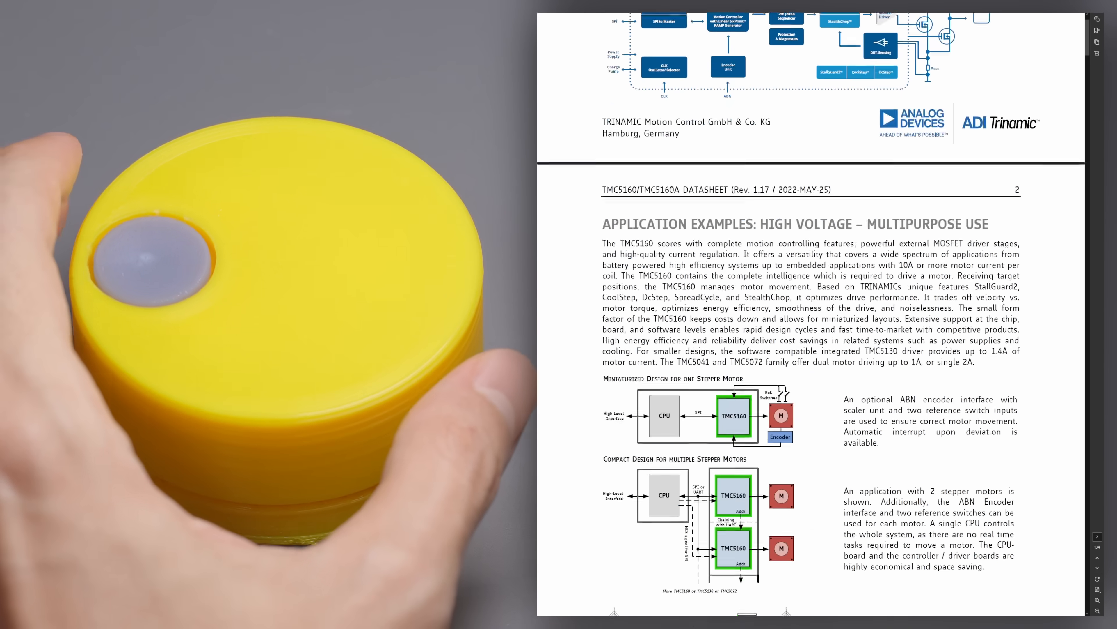
Scroll the TMC5160 datasheet past the table of contents to section 2.2 Signal Descriptions on page 12.
scroll("down", 3)
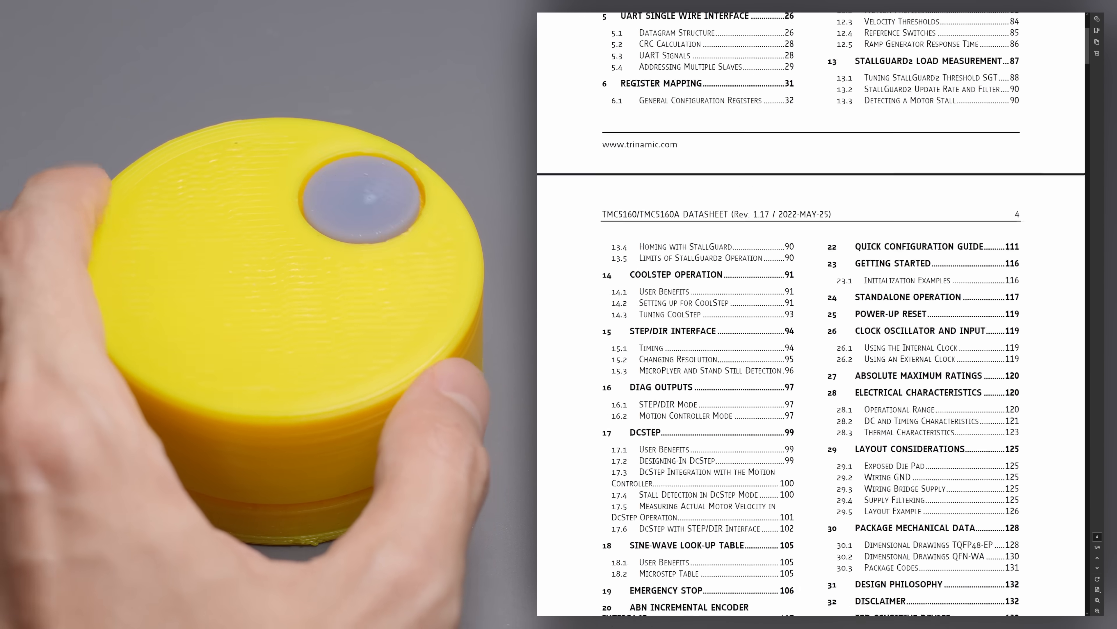
scroll("down", 3)
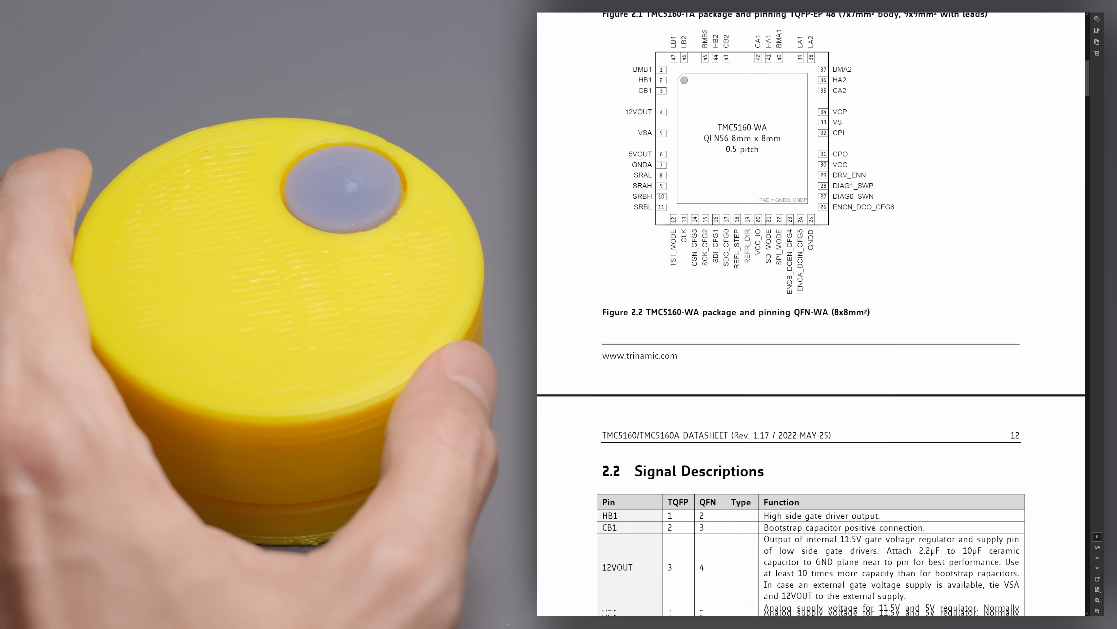
scroll("down", 3)
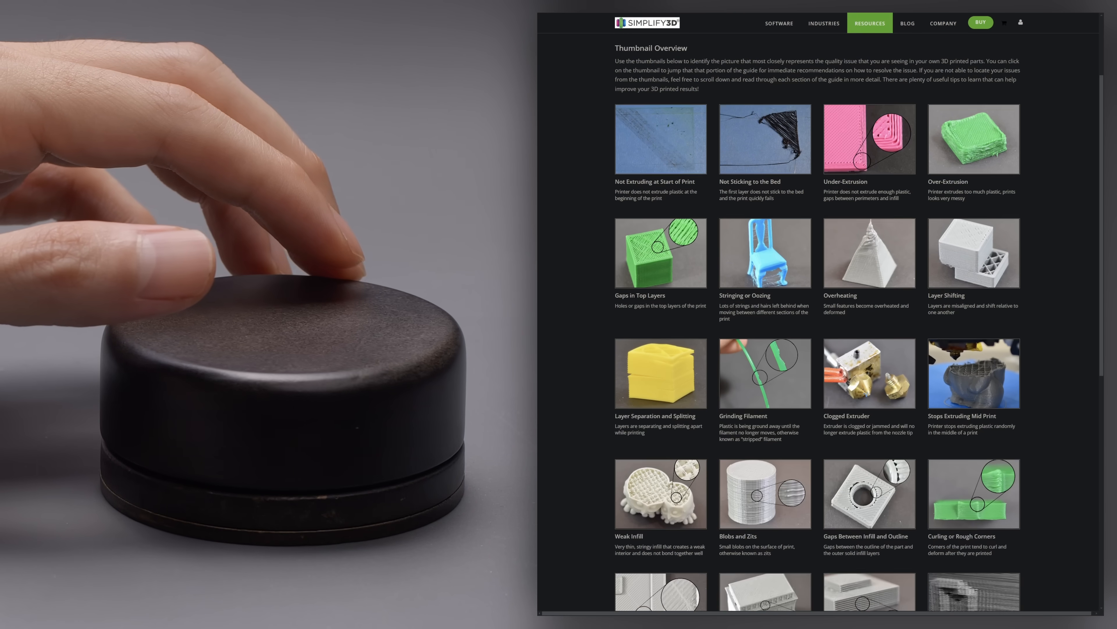
Scroll the Simplify3D print quality guide down to the Thumbnail Overview grid of defects.
scroll("down", 3)
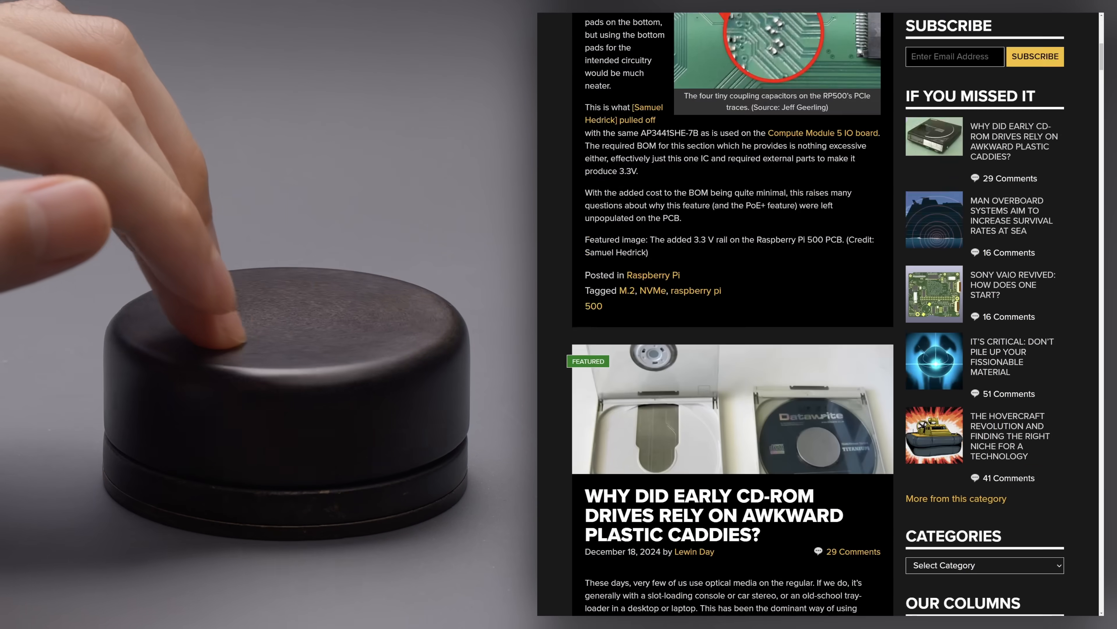
Scroll the Hackaday feed past the CD-ROM caddy and edge-of-space posts to the Flume water monitor article.
scroll("down", 3)
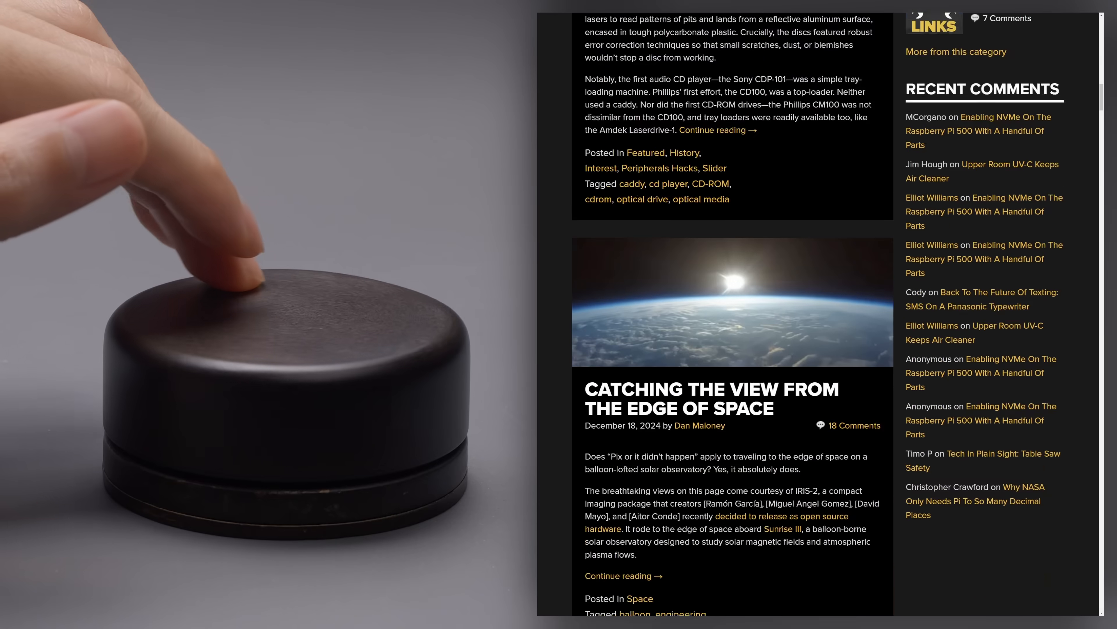
scroll("down", 3)
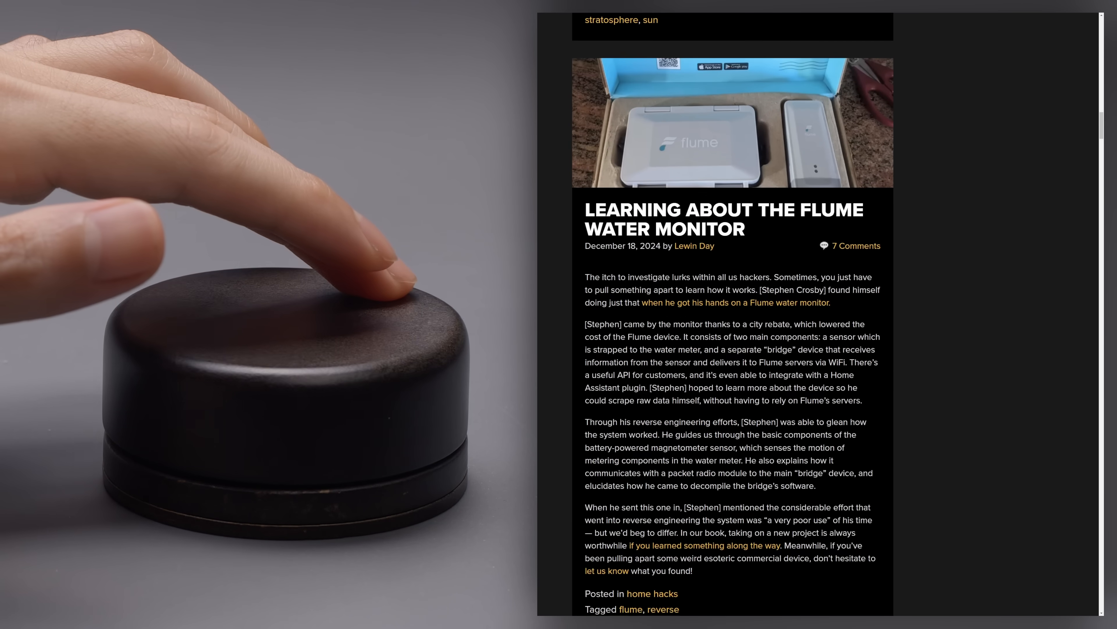